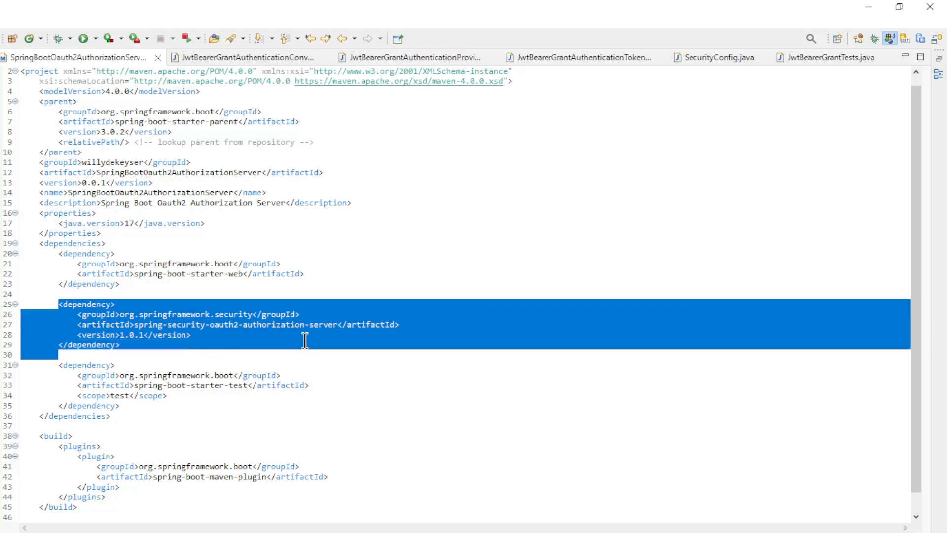
mouse_move(319, 338)
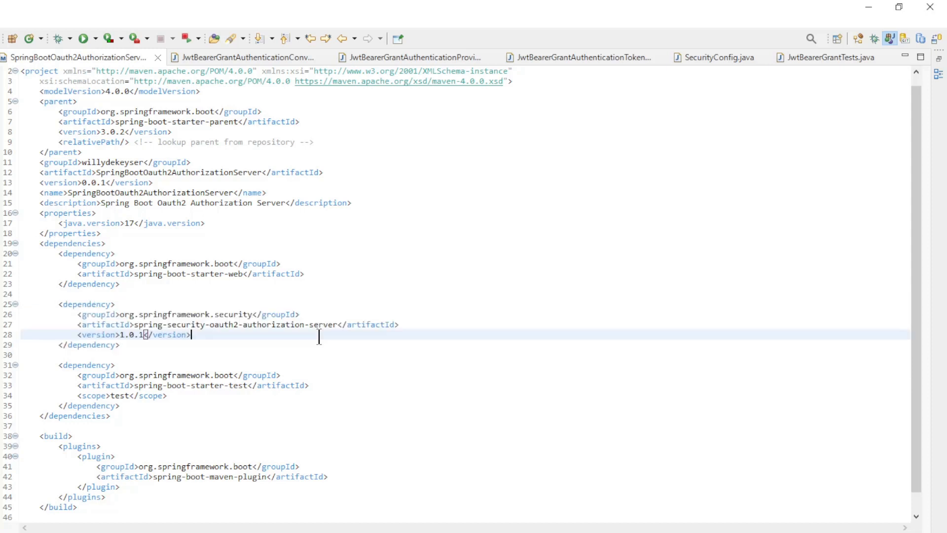
- Highlight the convert method name and the optional scope check block in JwtBearerGrantAuthenticationConverter
click(245, 57)
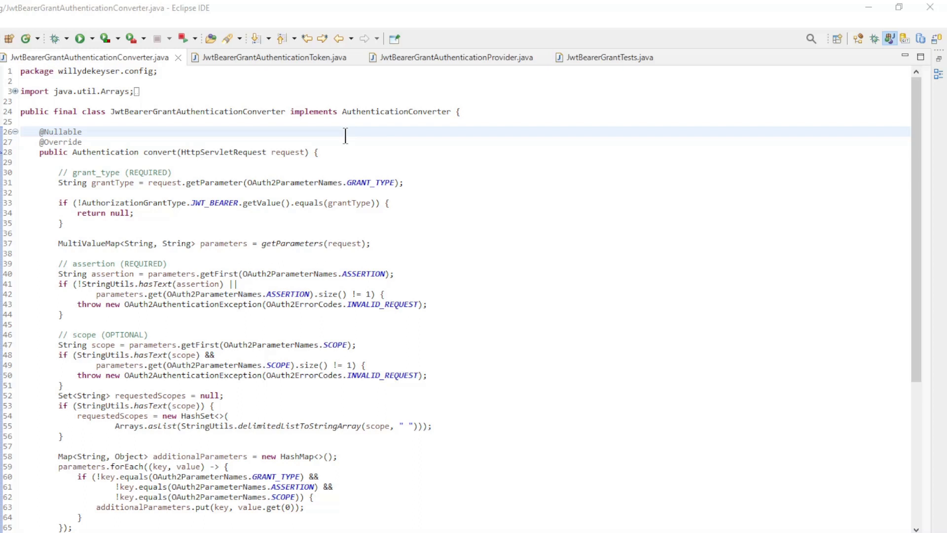
mouse_move(340, 111)
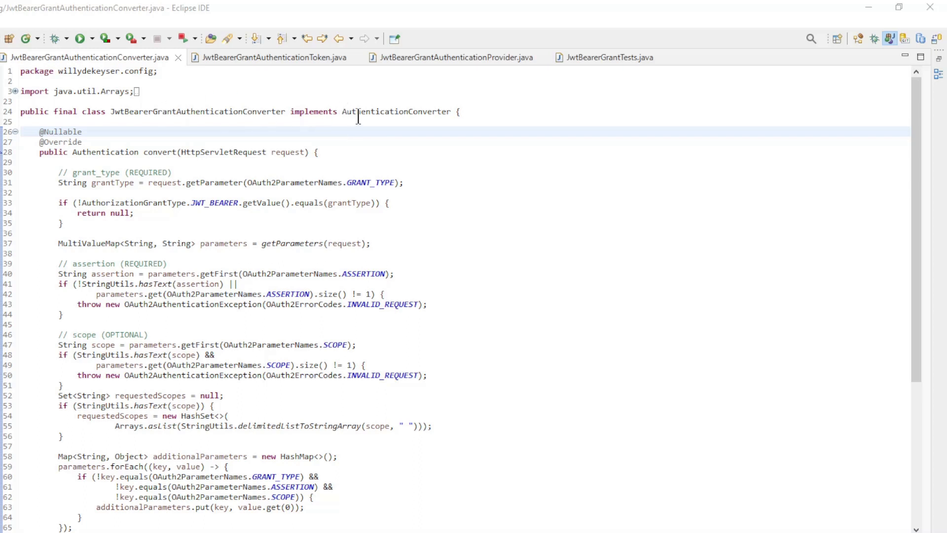
mouse_move(354, 123)
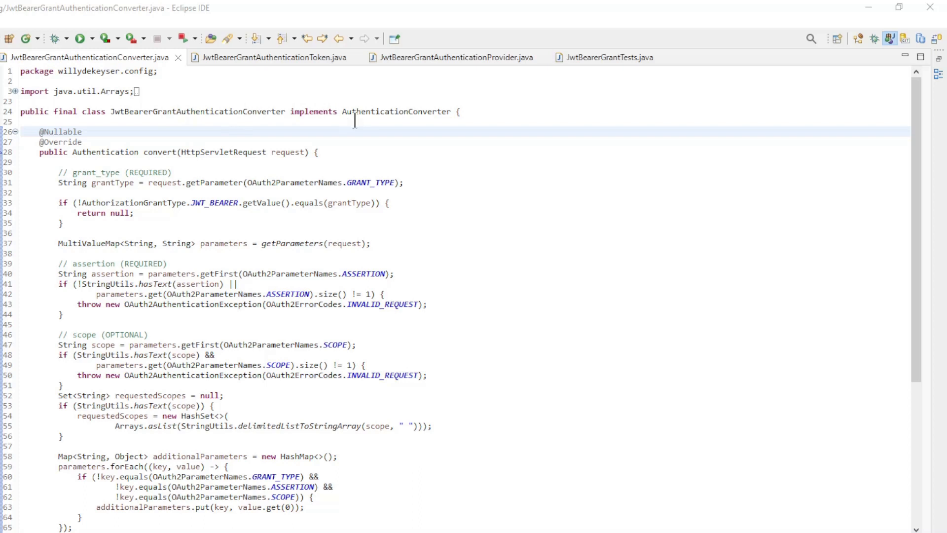
mouse_move(329, 134)
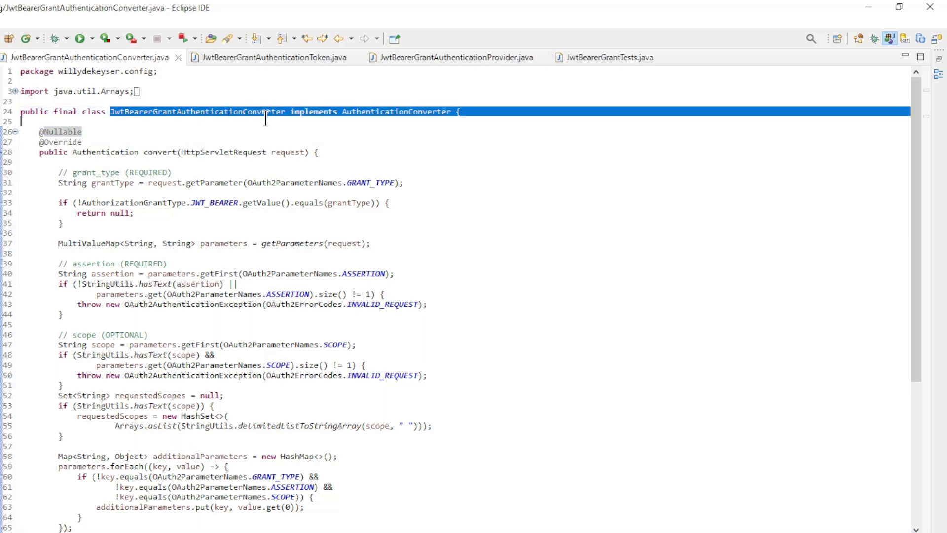
click(339, 111)
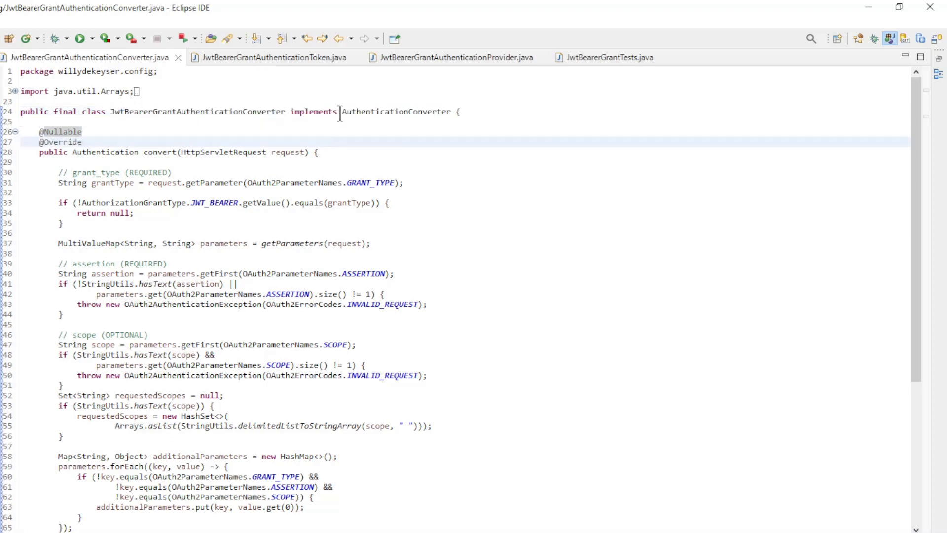
double_click(395, 111)
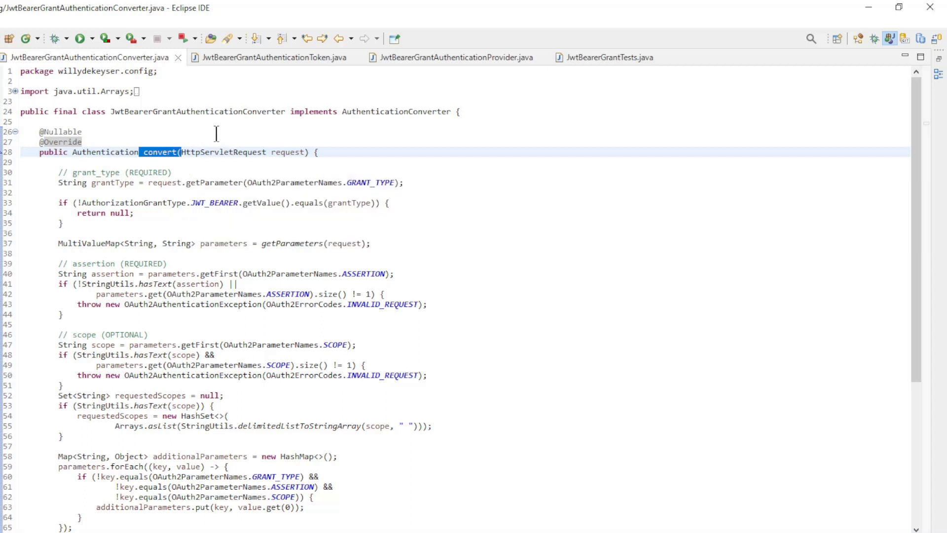
click(49, 182)
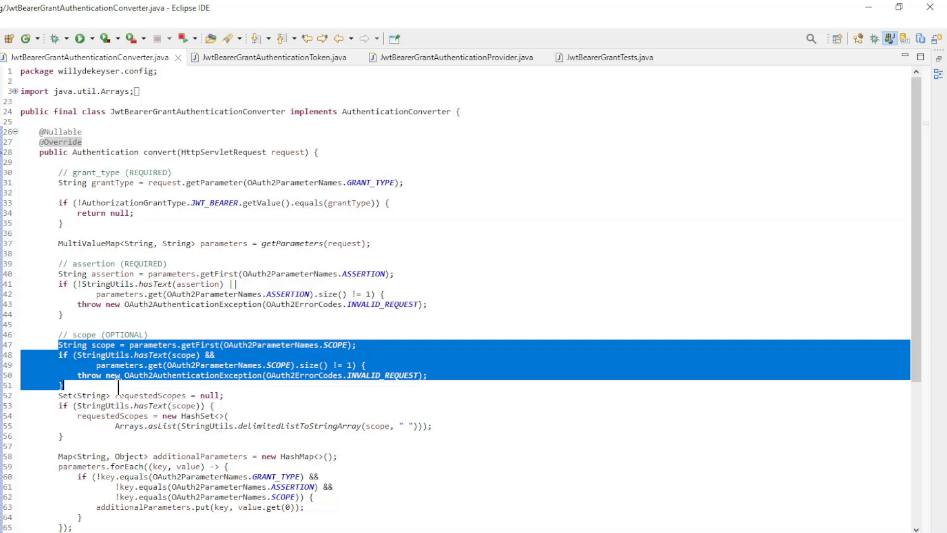
- Highlight the statement returning the new JwtBearerGrantAuthenticationToken at the end of convert
scroll(down, 3)
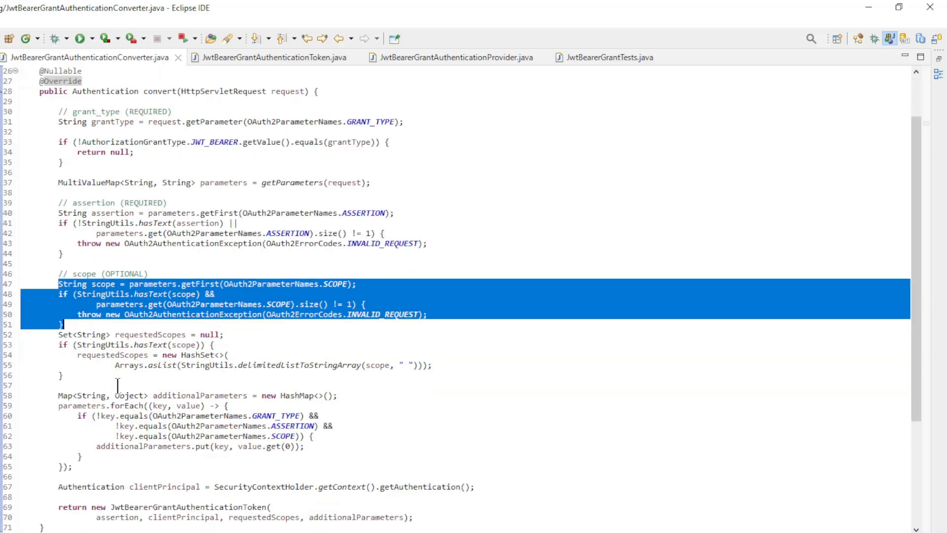
scroll(down, 3)
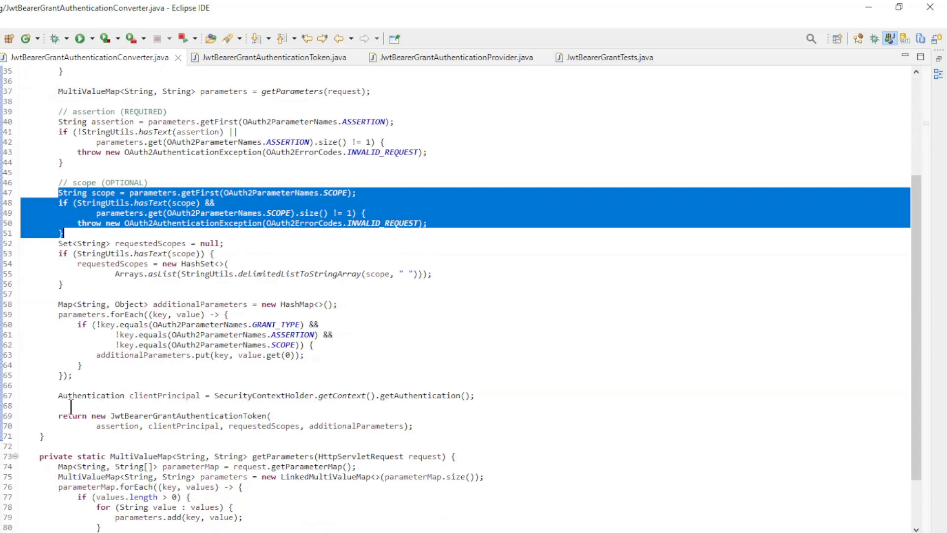
click(415, 425)
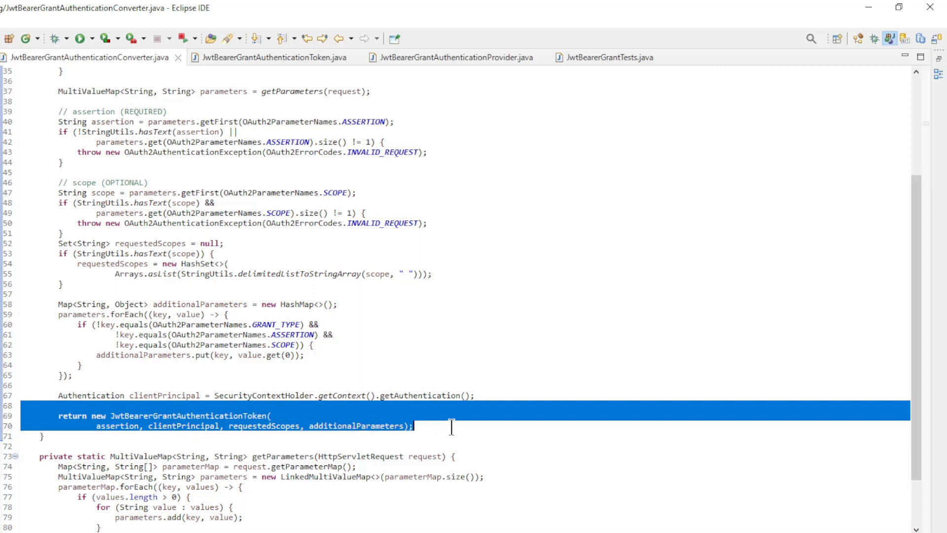
mouse_move(431, 71)
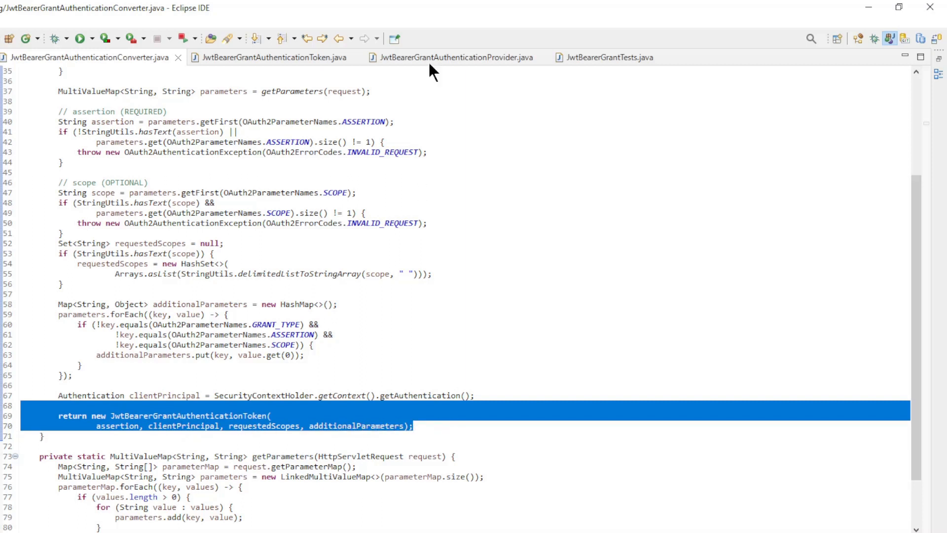
- Show the JwtBearerGrantAuthenticationToken class with its assertion and scopes constructor
click(274, 57)
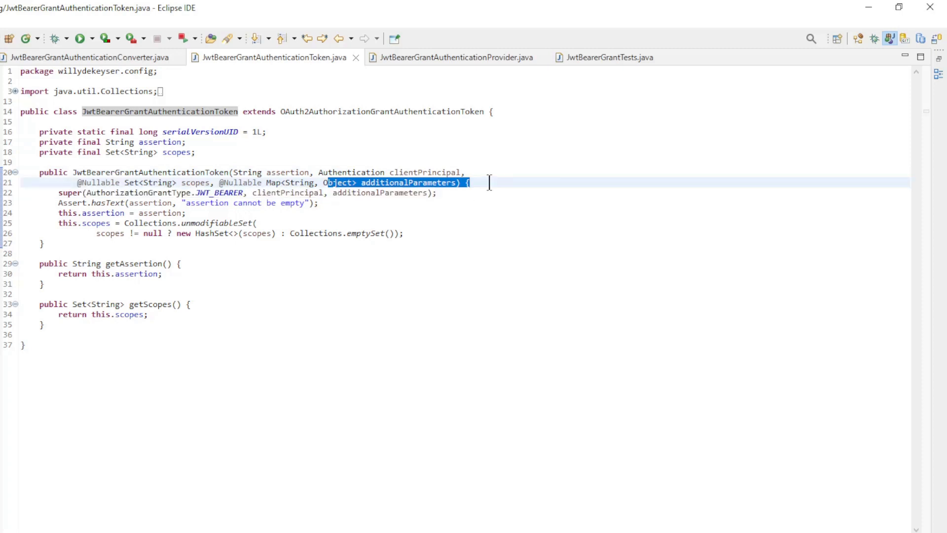
mouse_move(457, 66)
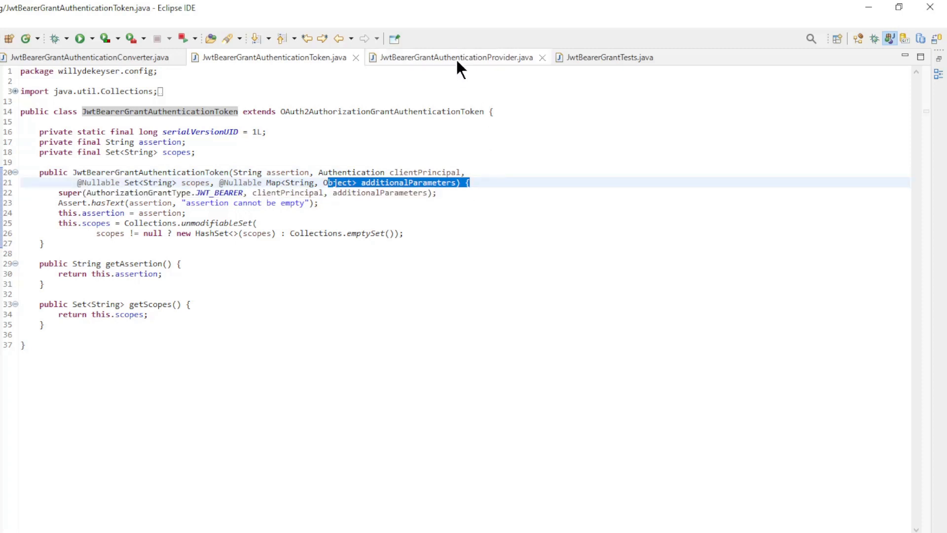
- Review JwtBearerGrantAuthenticationProvider and highlight the client id and grant type checks in authenticate()
click(453, 58)
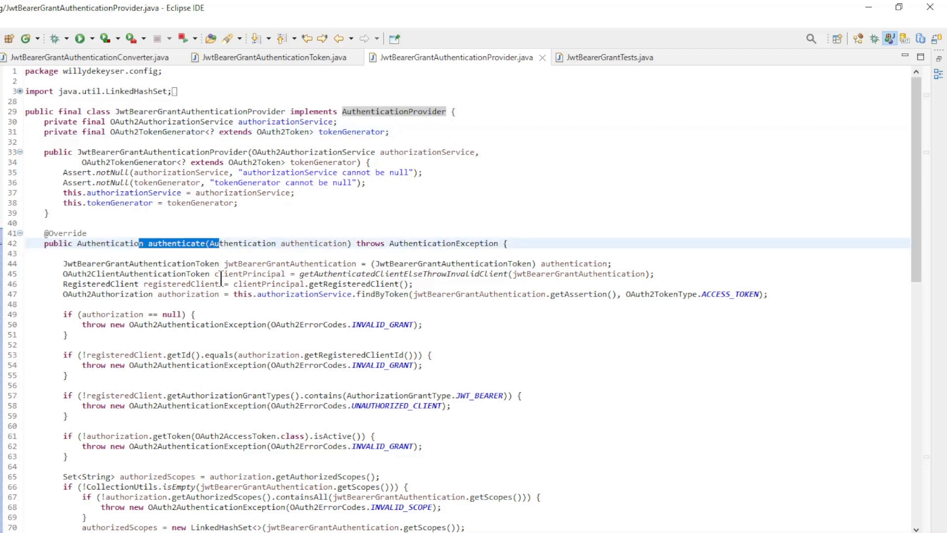
scroll(down, 3)
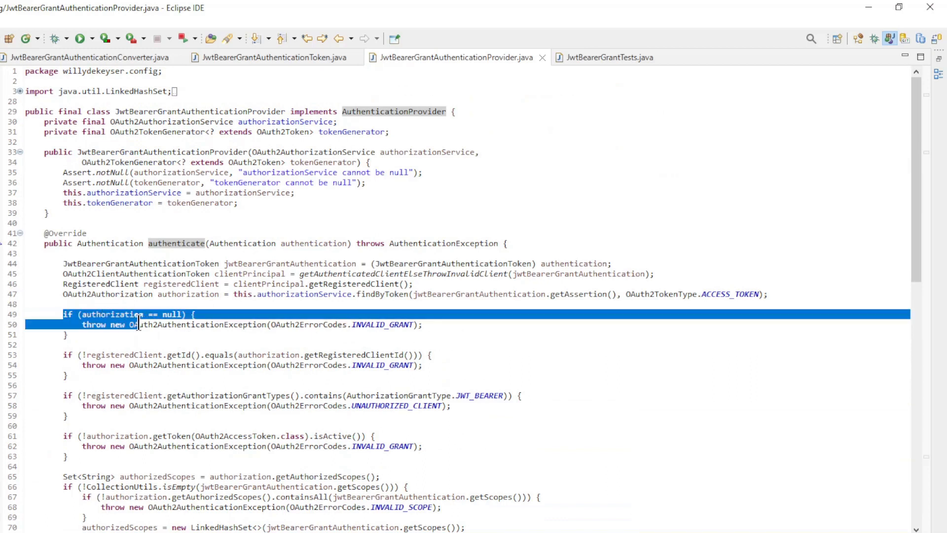
click(63, 354)
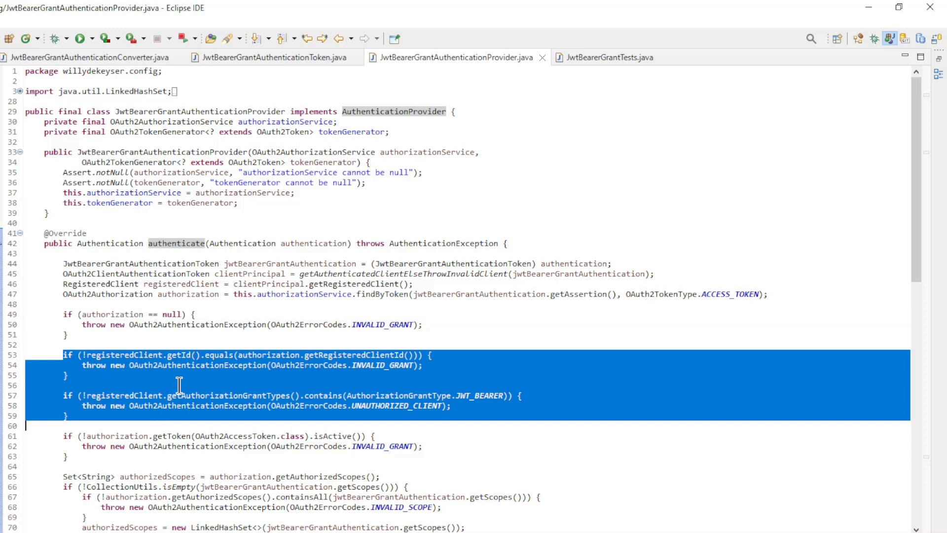
- Finish reading authenticate() and show the JwtBearerGrantTests test class
scroll(down, 3)
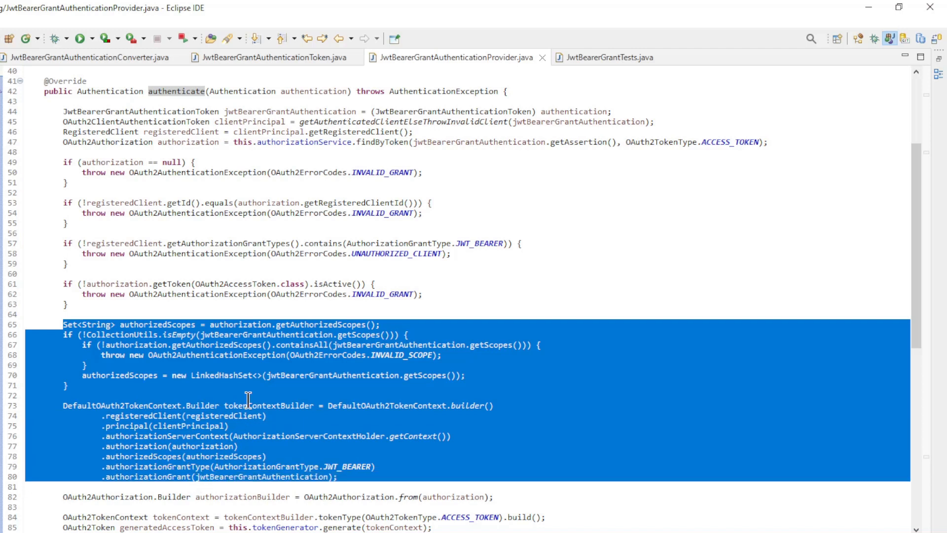
scroll(down, 3)
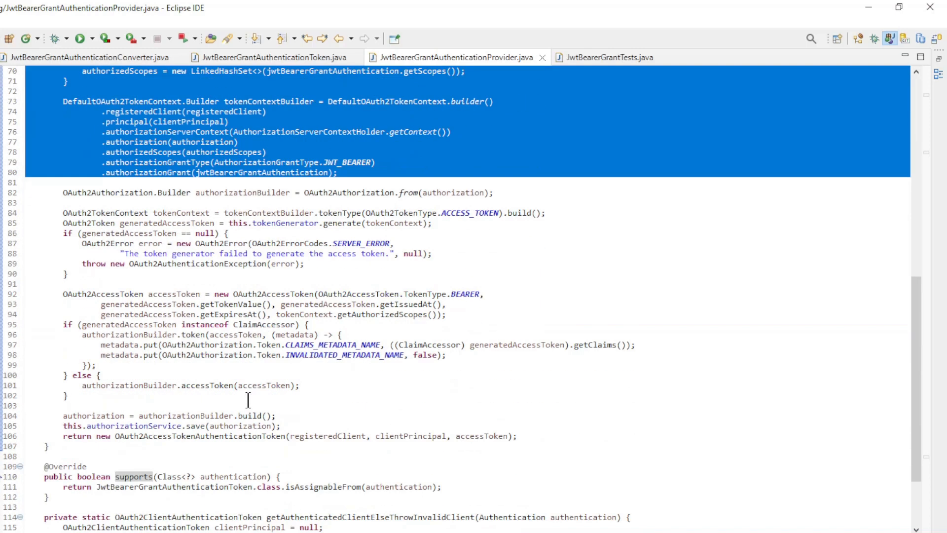
scroll(down, 3)
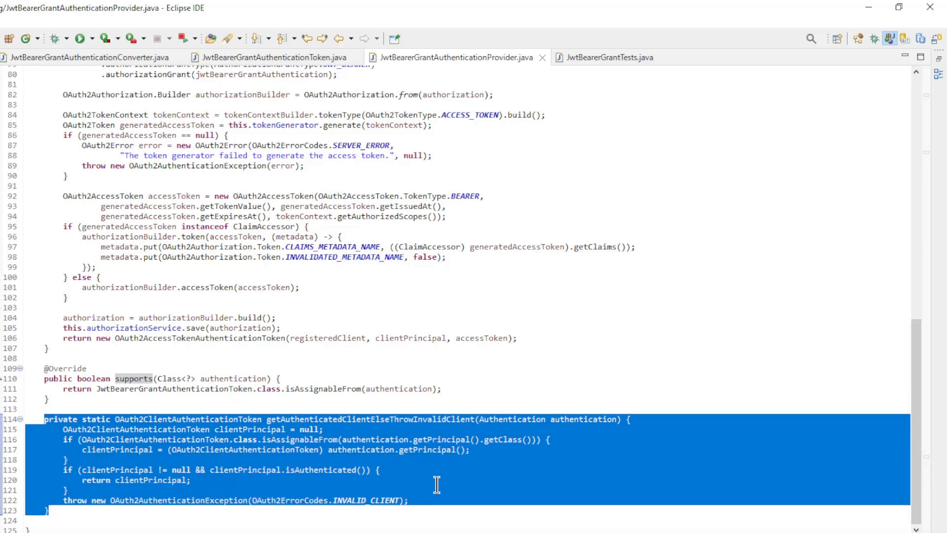
mouse_move(371, 304)
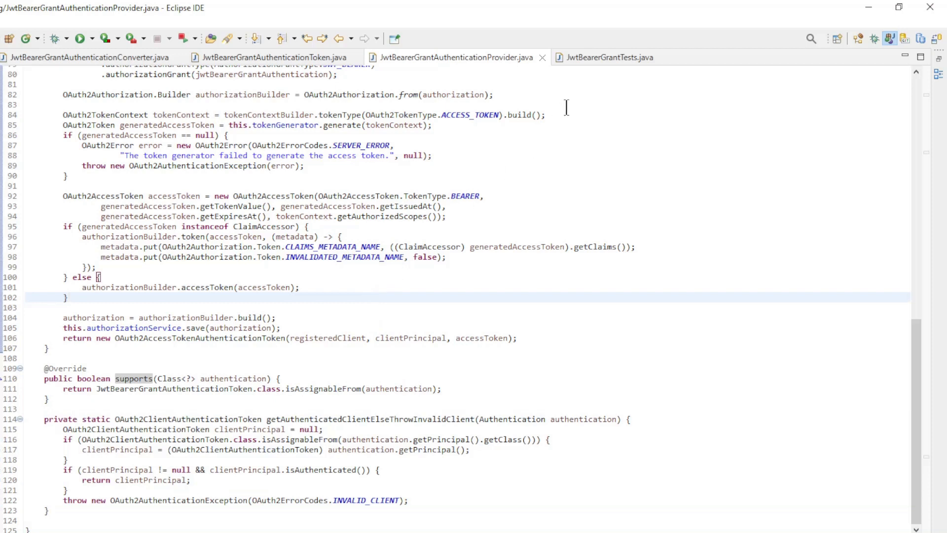
click(607, 57)
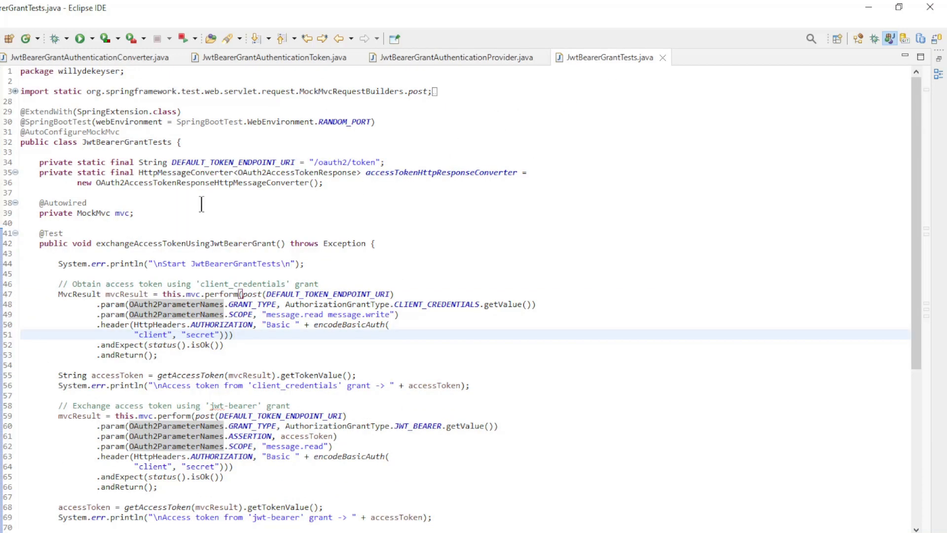
double_click(126, 142)
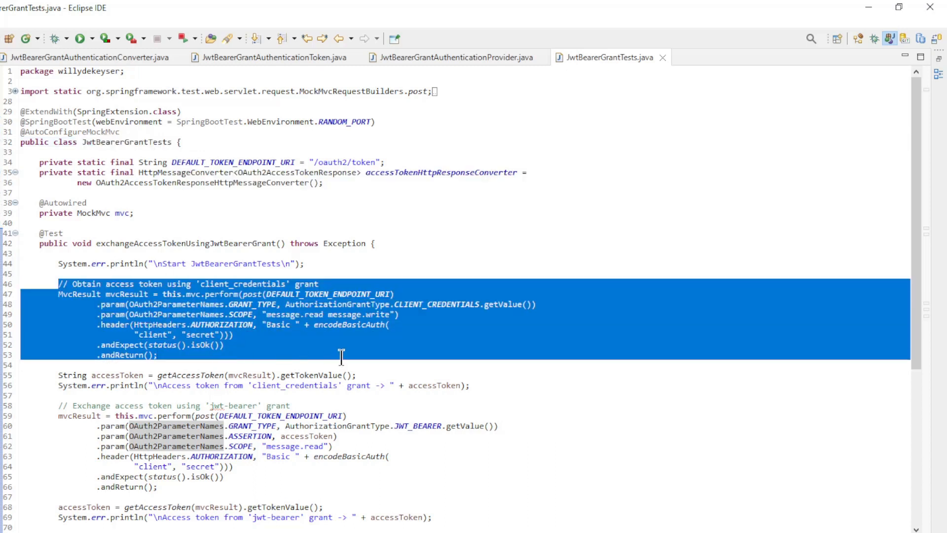
click(384, 305)
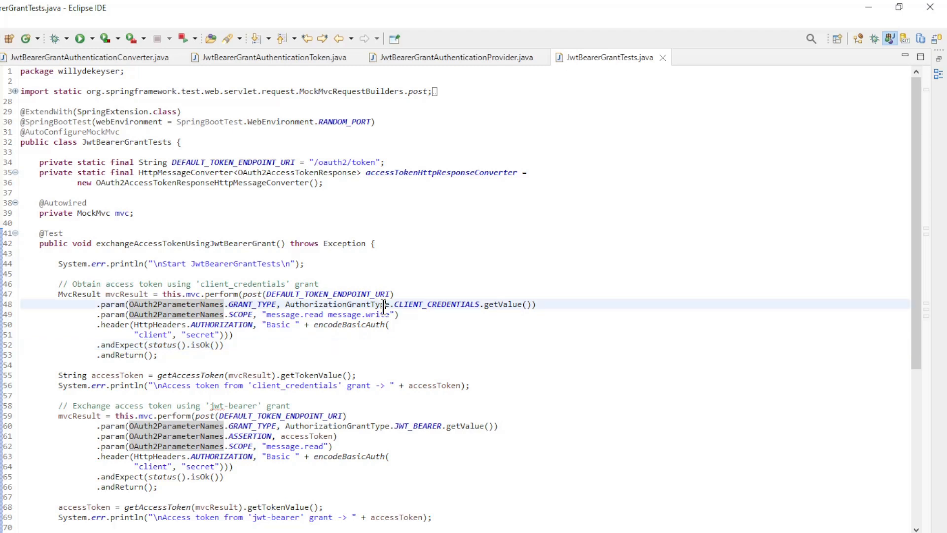
double_click(435, 303)
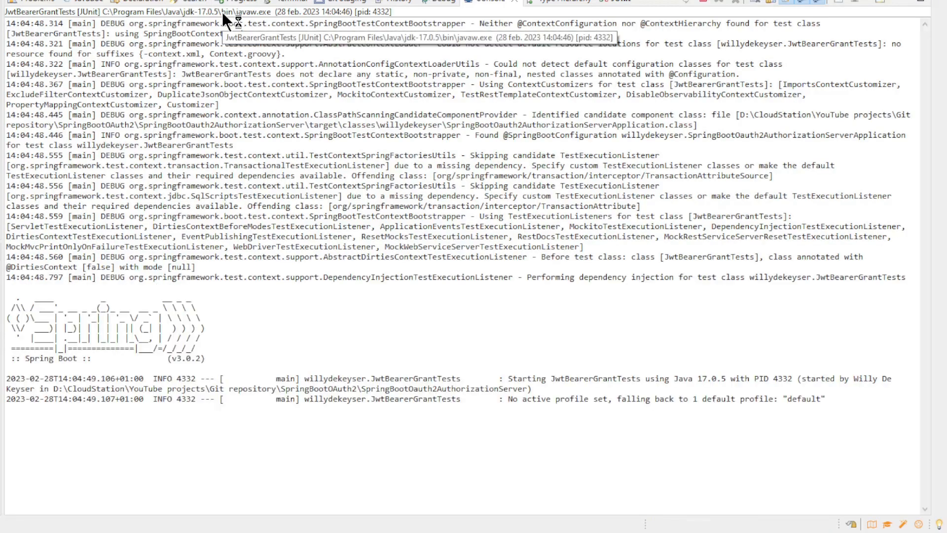
- Follow the JUnit console output until 'Start JwtBearerGrantTests' is printed
scroll(down, 3)
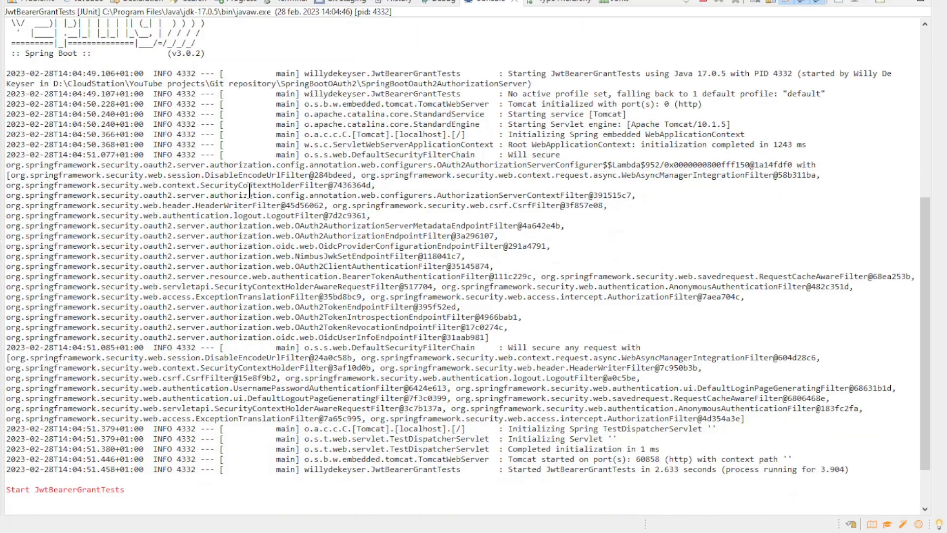